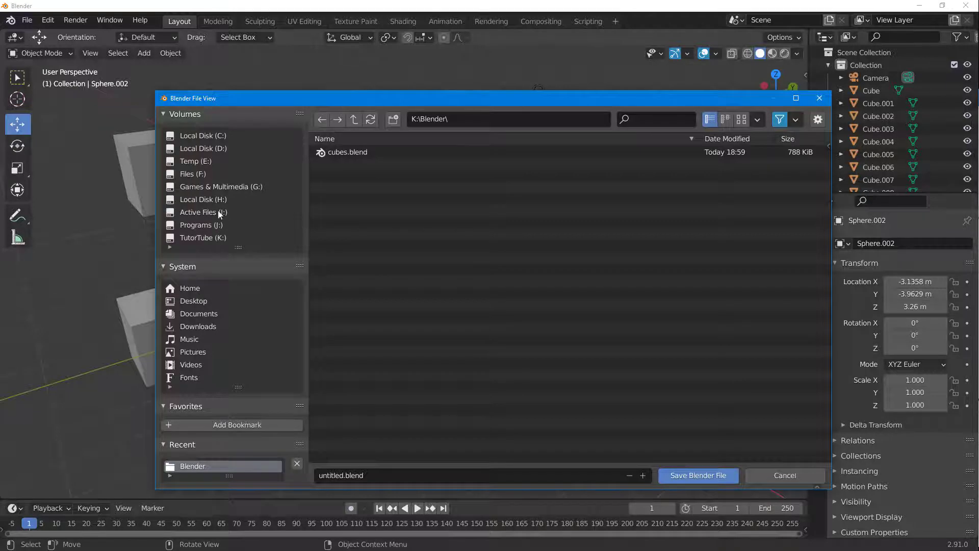
Bring up the Blender File View for saving, browsed to K:\Blender\ where cubes.blend already sits.
left_click(698, 475)
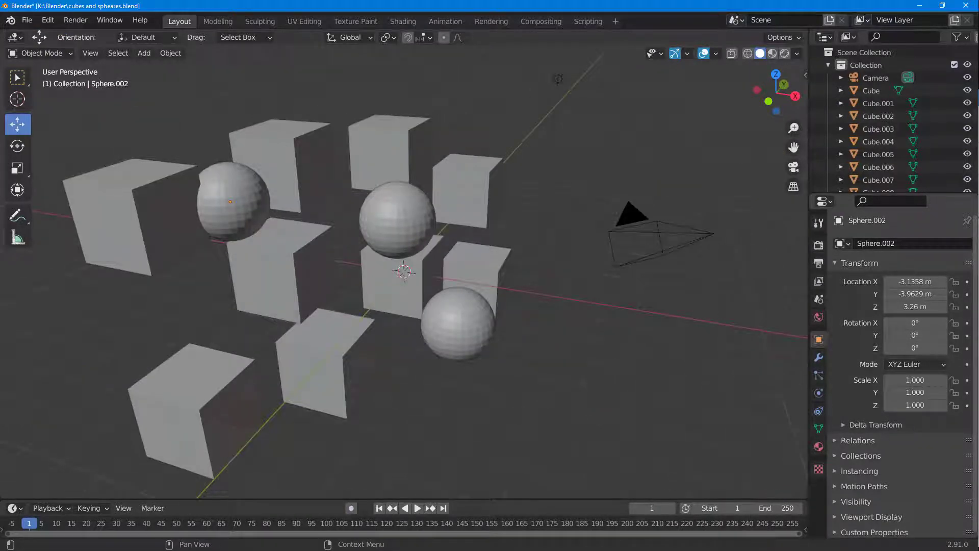